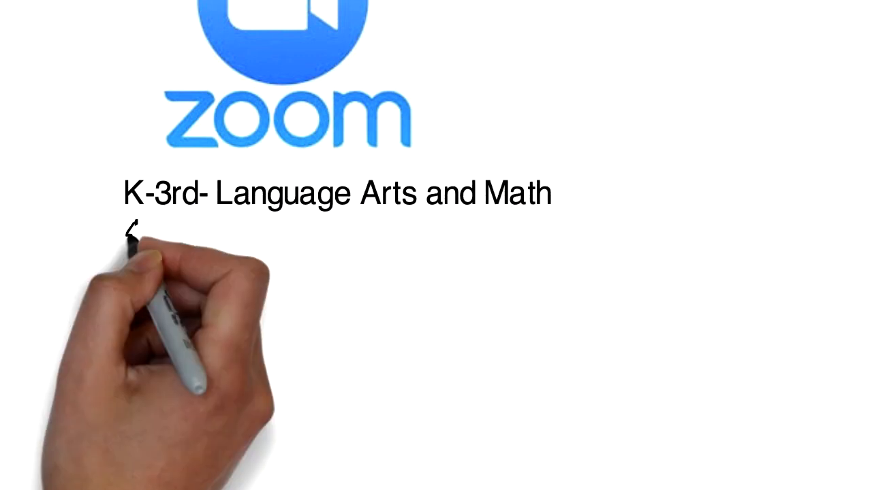
pyautogui.write('4th-5th La')
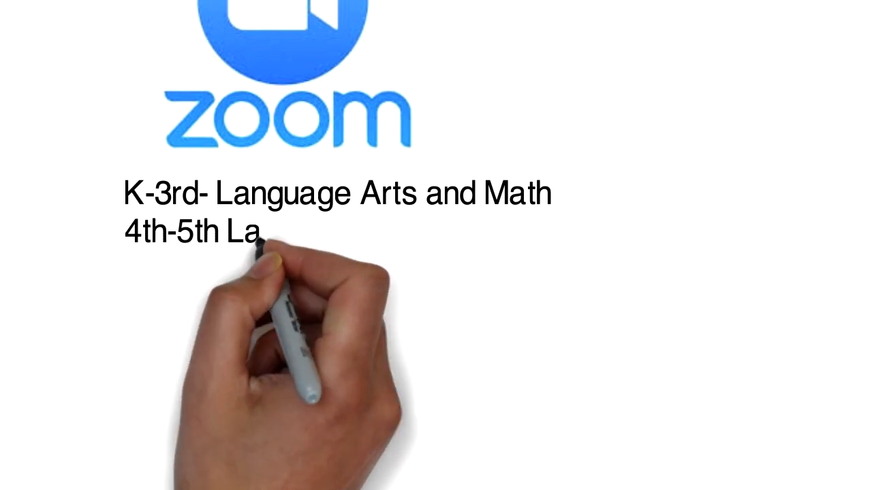
pyautogui.write('nguage Art')
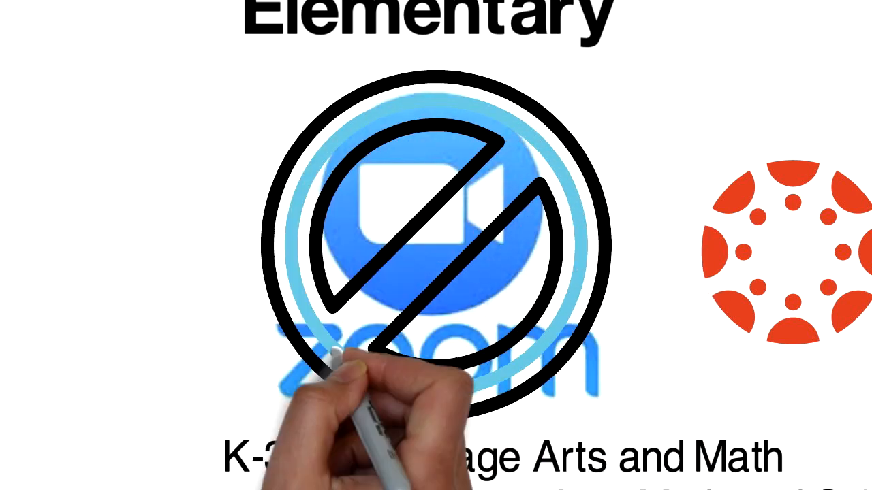
pyautogui.scroll(-3)
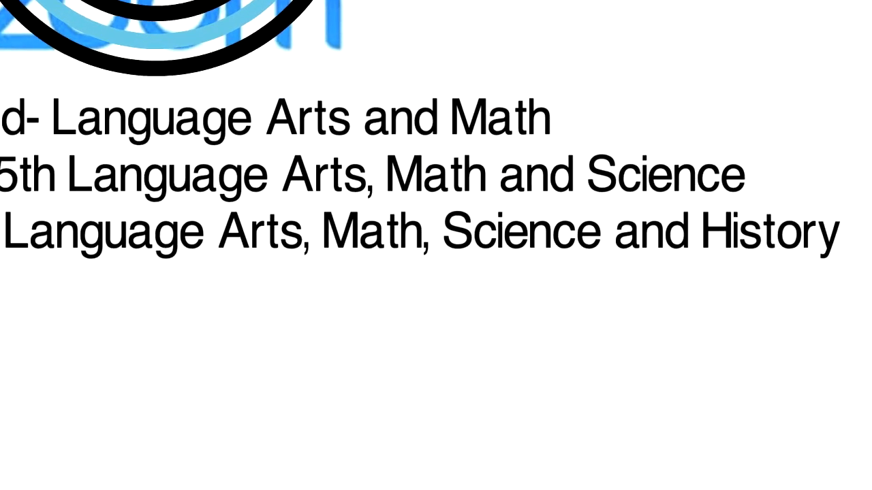